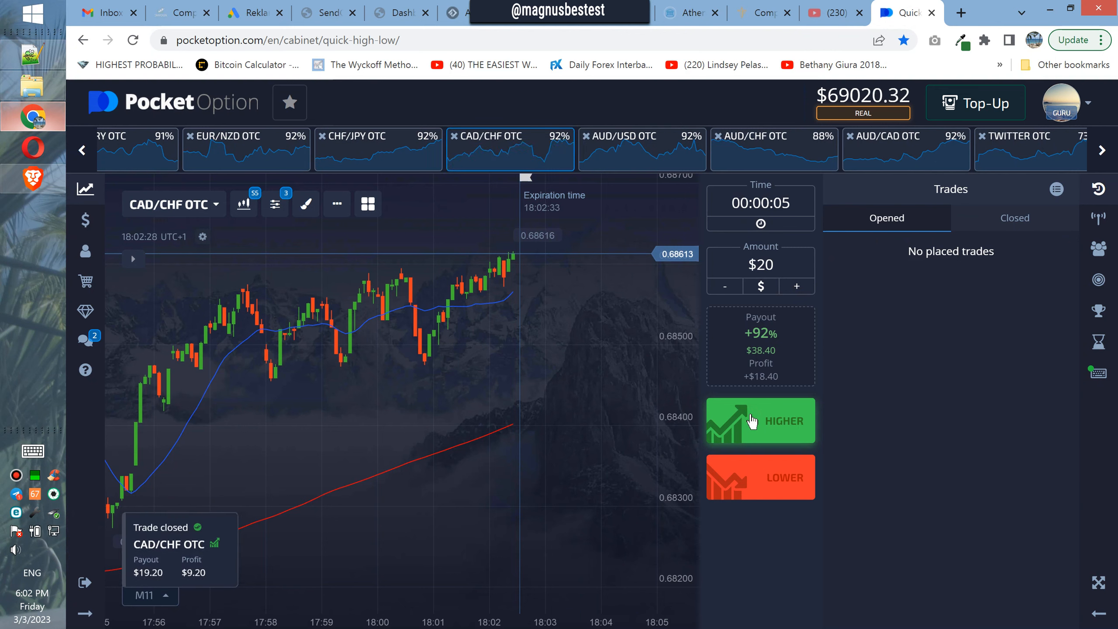
Step: Place successive CAD/CHF OTC Higher trades at $20, $40 and $80, each closing in profit
{"action": "left_click", "coordinate": [760, 420]}
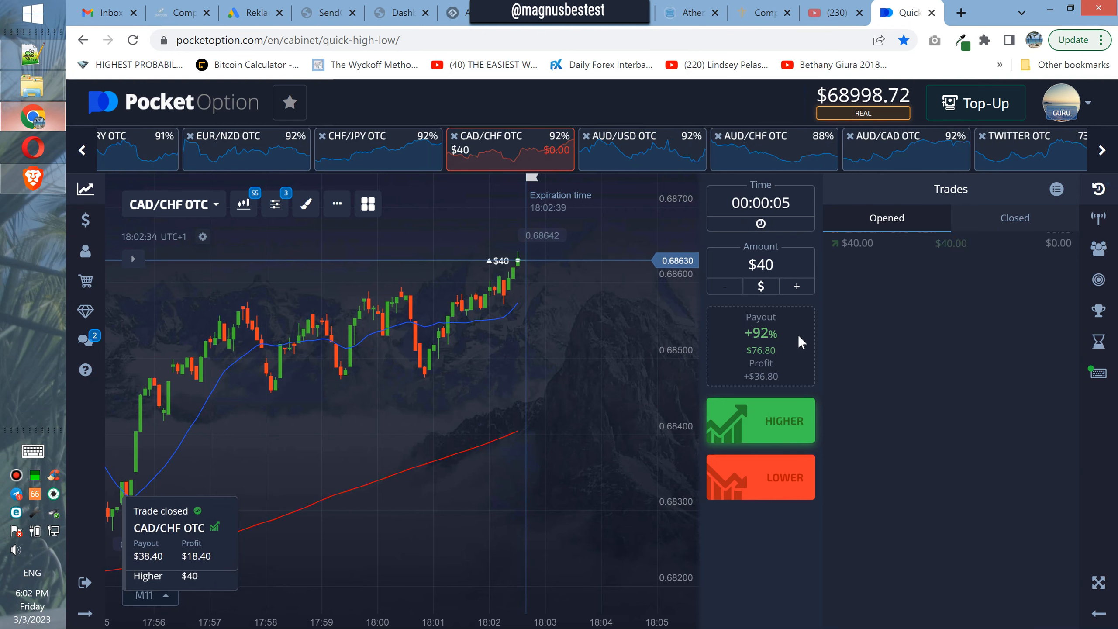
{"action": "left_click", "coordinate": [759, 420]}
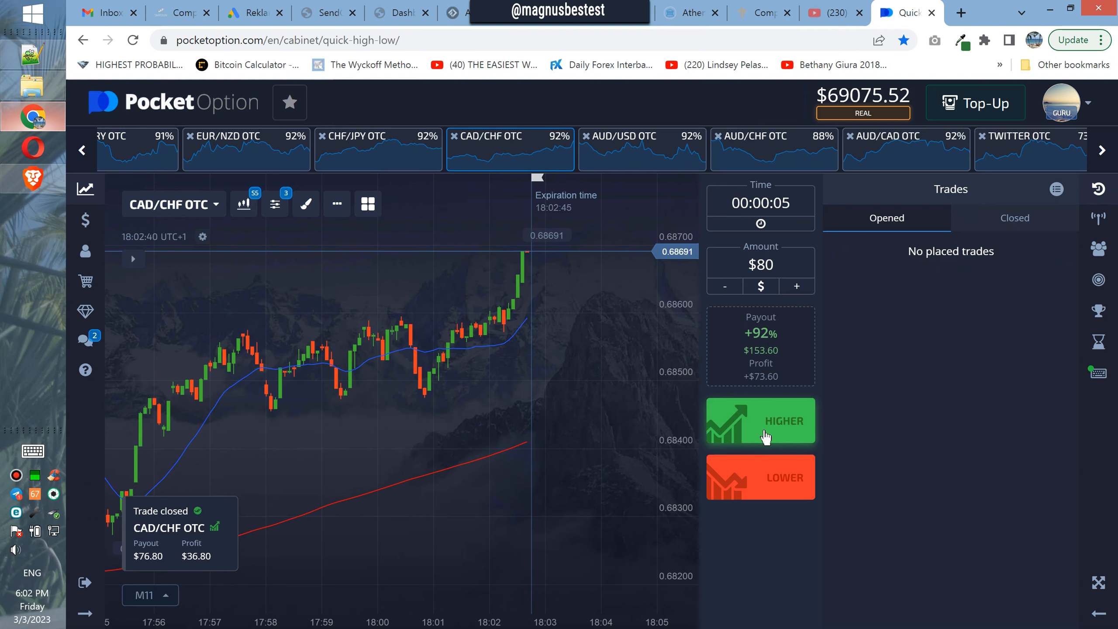
{"action": "left_click", "coordinate": [760, 420]}
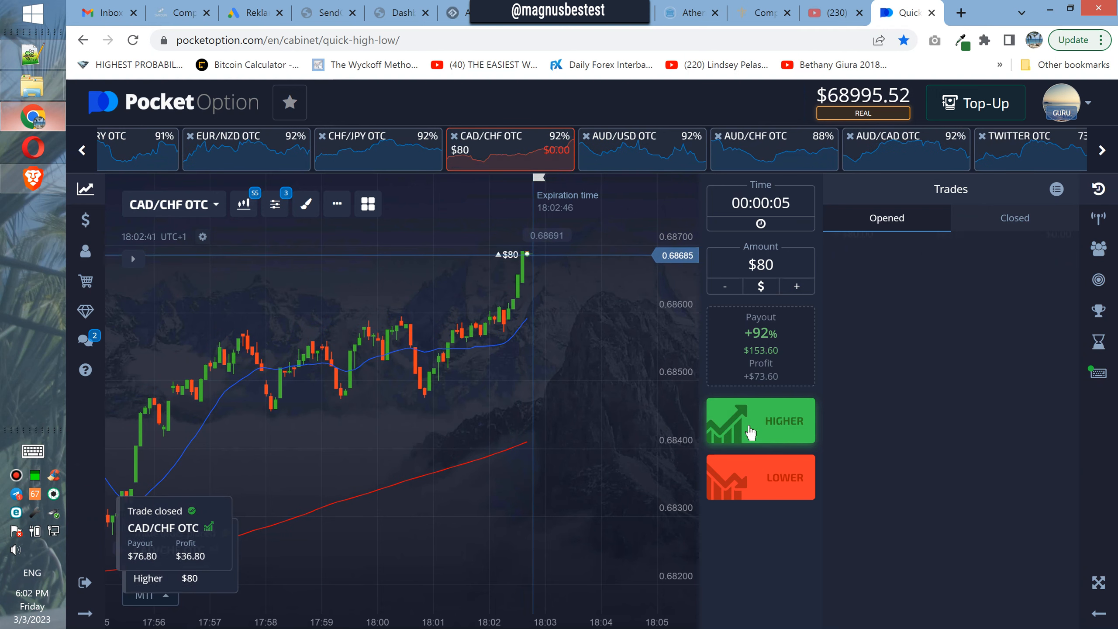
{"action": "left_click", "coordinate": [760, 421]}
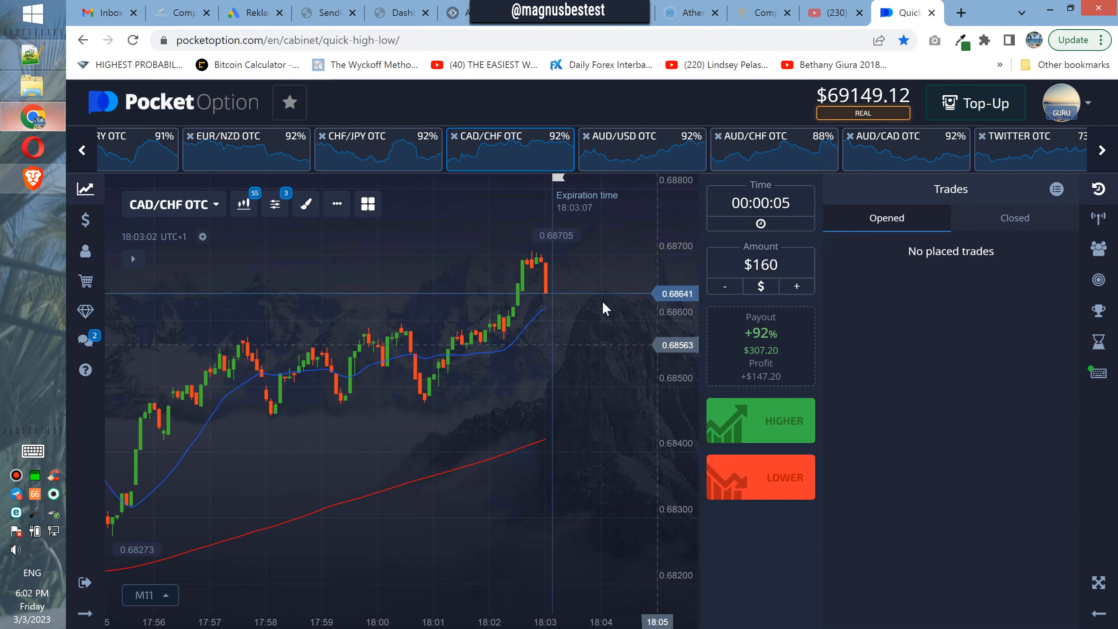
Step: Cycle through AUD/USD, CAD/CHF, AUD/CHF, TWITTER and ExxonMobil OTC charts, then show closed trades
{"action": "left_click", "coordinate": [641, 136]}
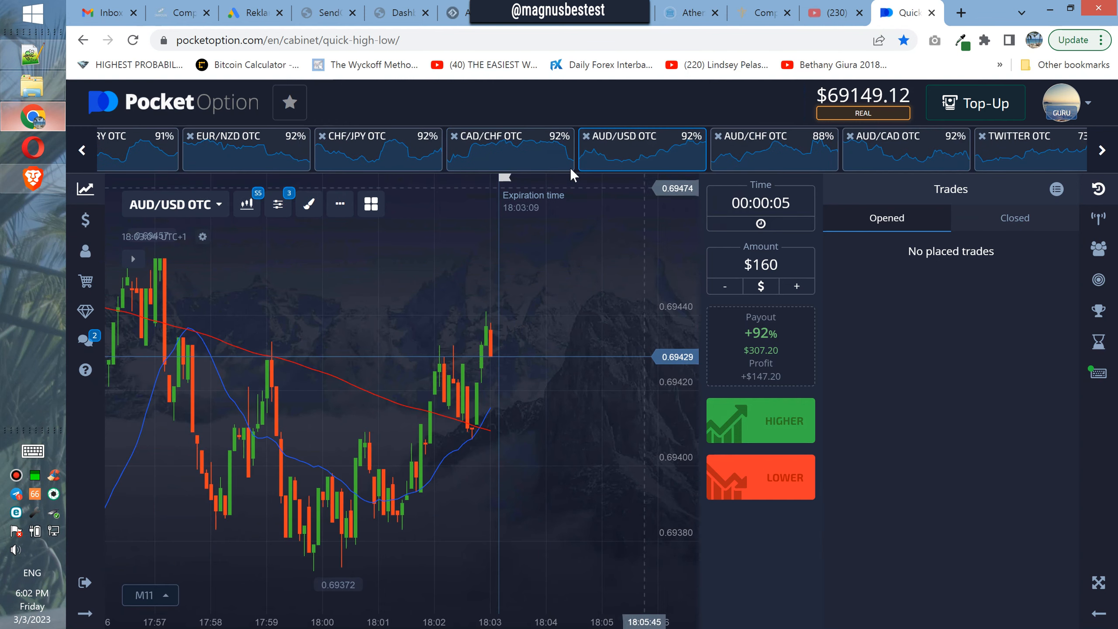
{"action": "left_click", "coordinate": [509, 147]}
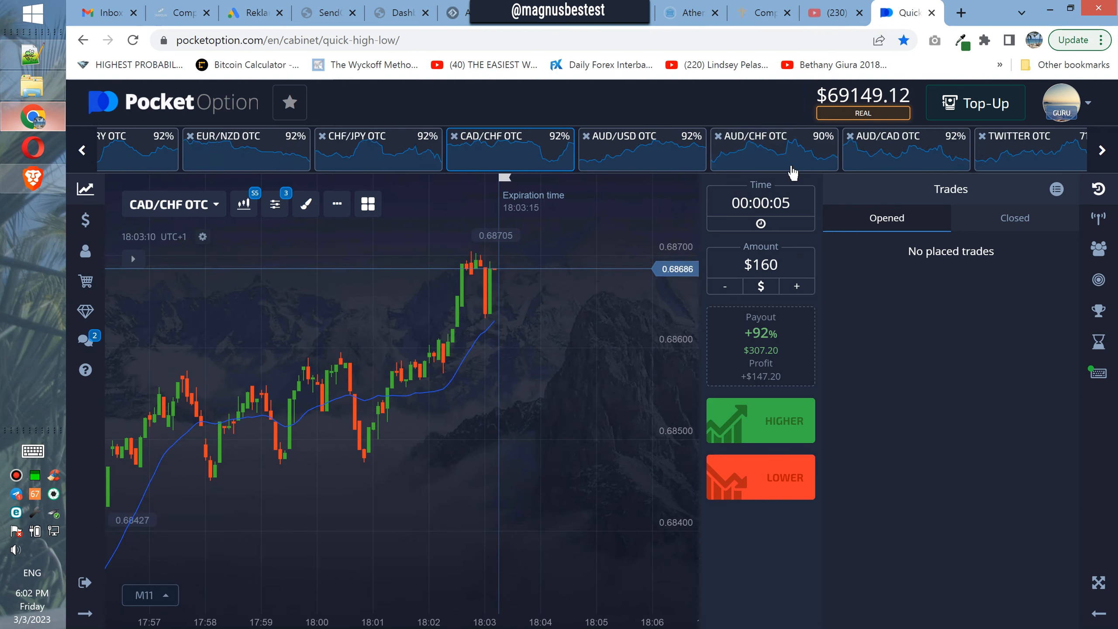
{"action": "left_click", "coordinate": [773, 150]}
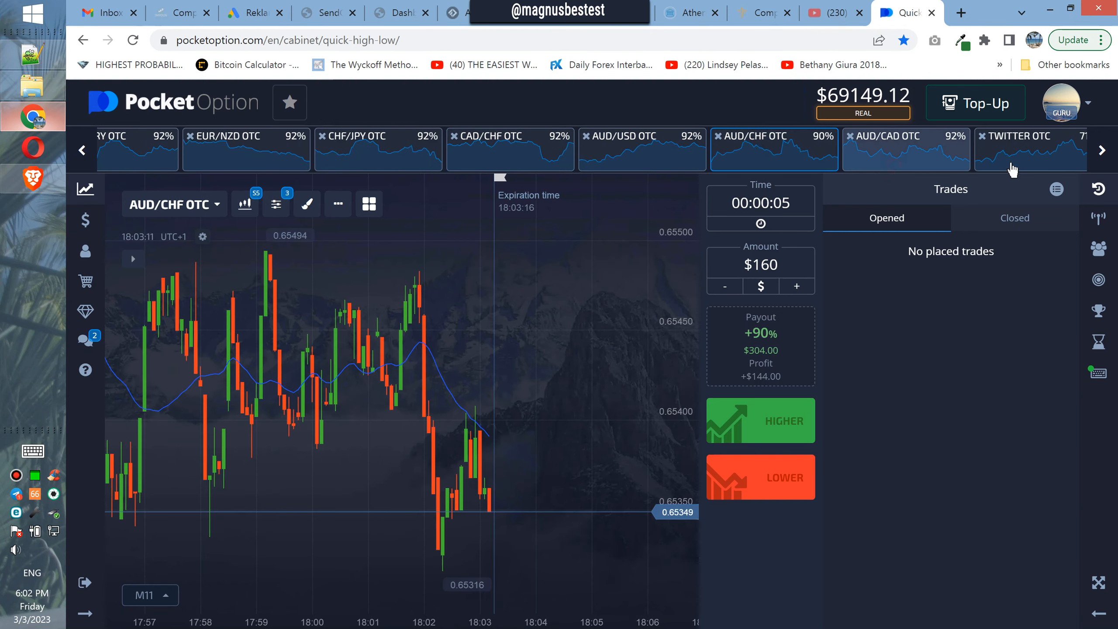
{"action": "left_click", "coordinate": [1019, 139]}
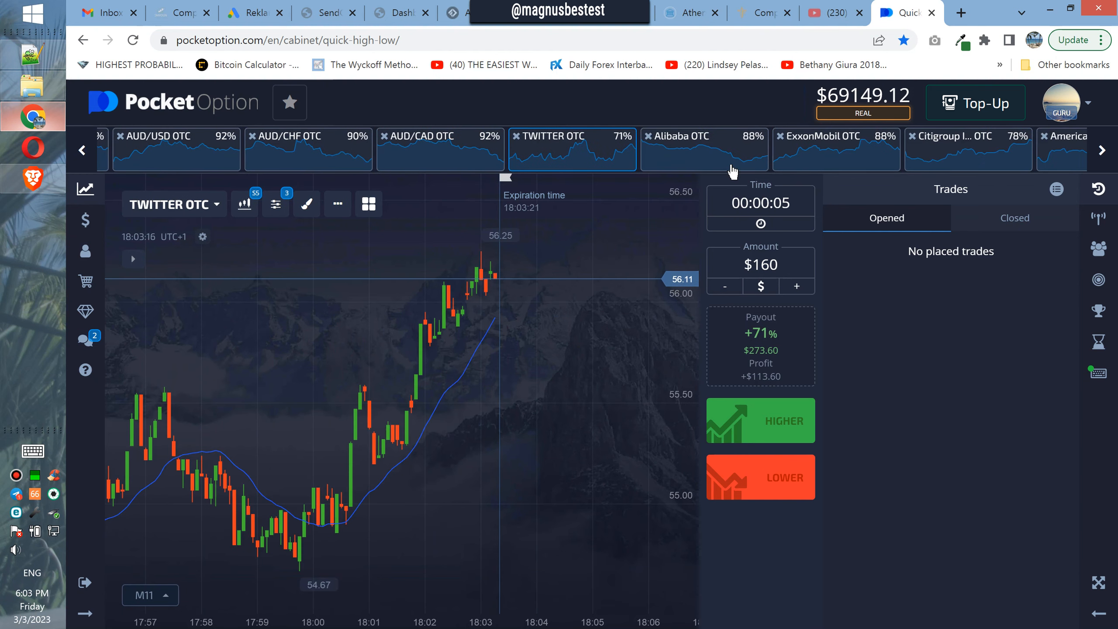
{"action": "left_click", "coordinate": [835, 147]}
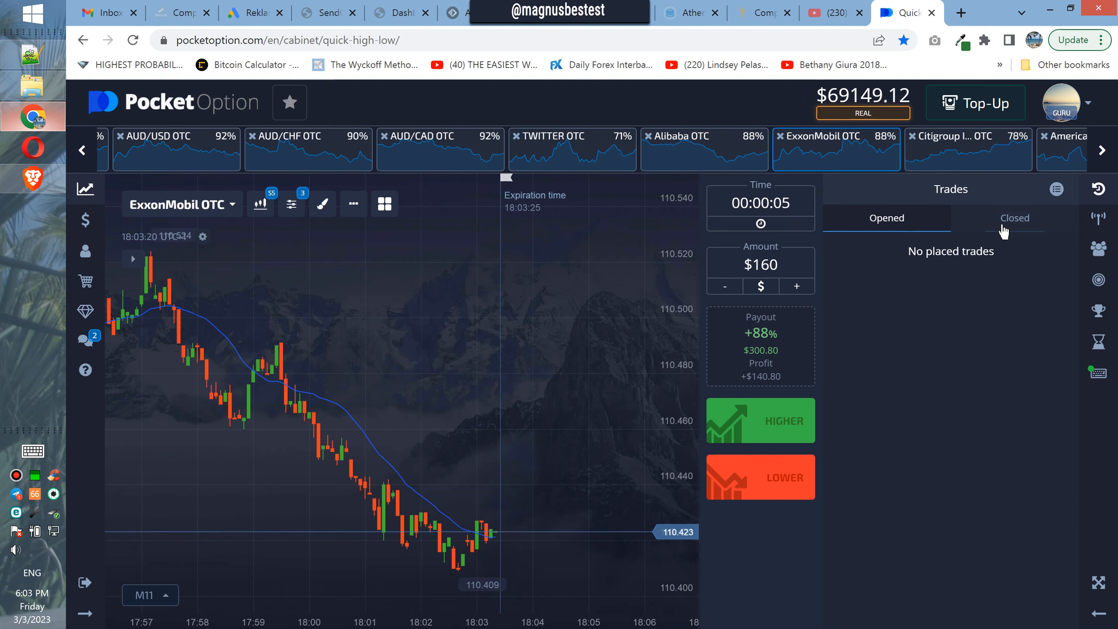
{"action": "mouse_move", "coordinate": [619, 349]}
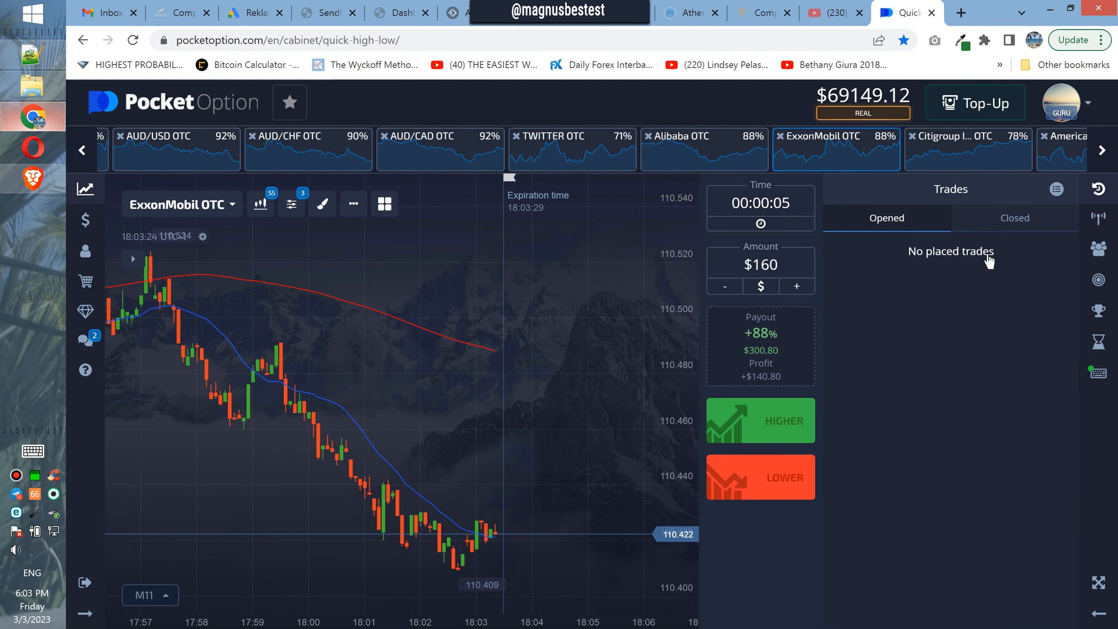
{"action": "left_click", "coordinate": [1013, 218]}
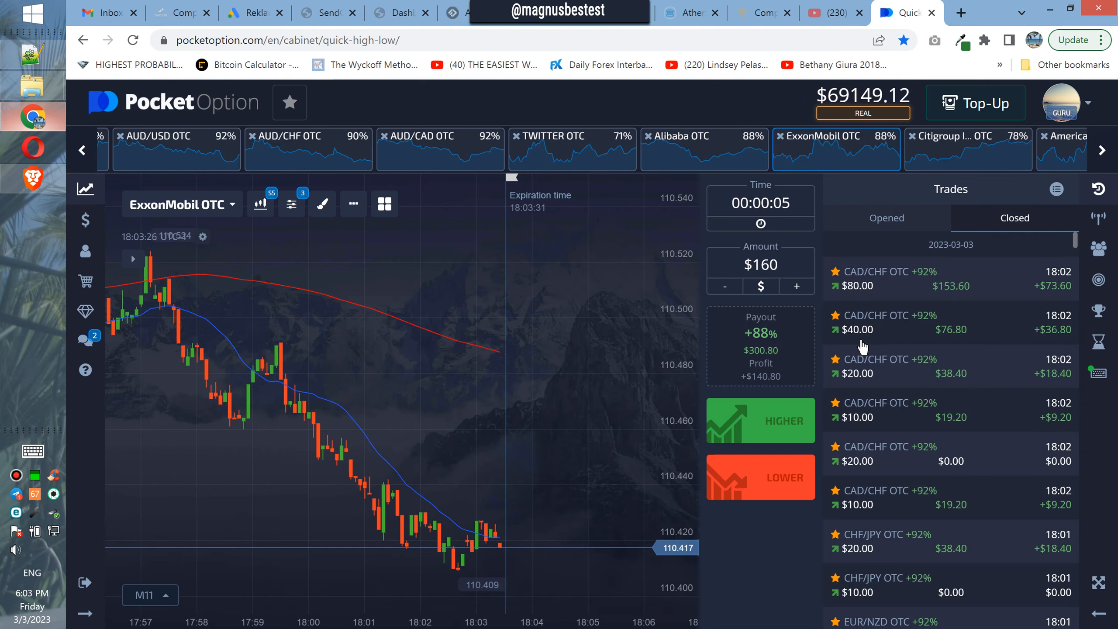